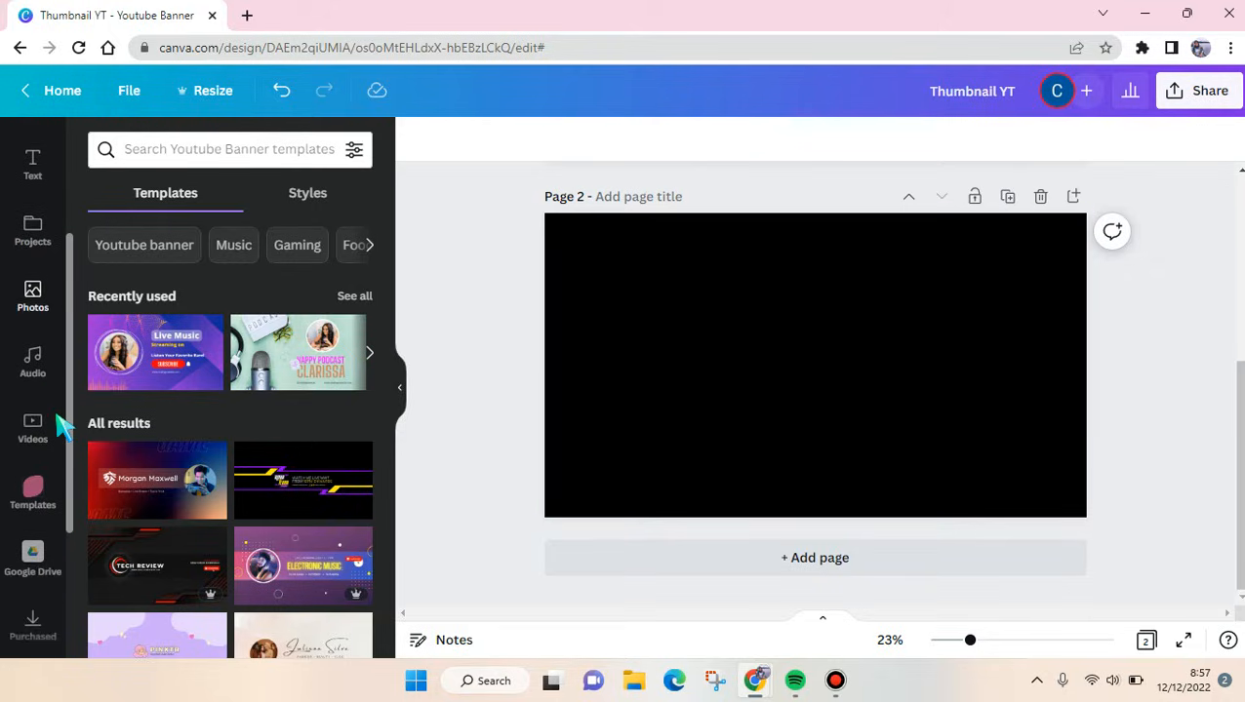
Open the Videos library and scroll down to the Beach clips
{"action": "left_click", "coordinate": [33, 429]}
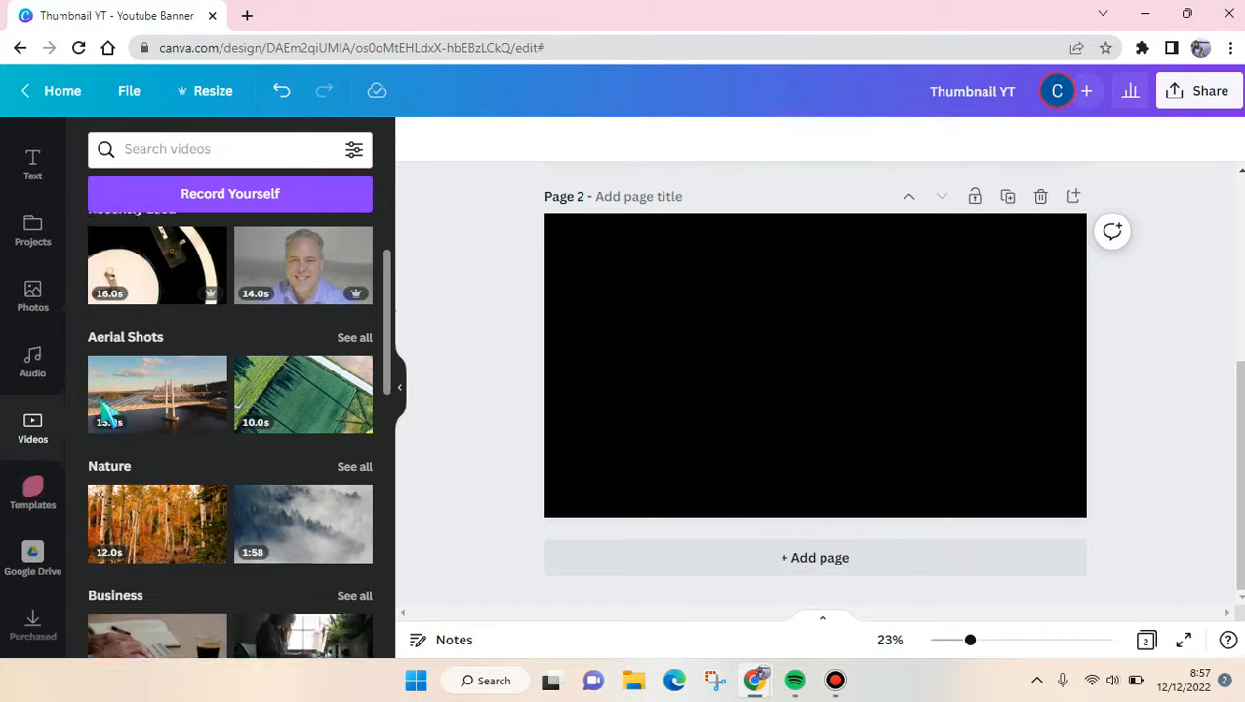
{"action": "scroll", "scroll_direction": "down", "scroll_amount": 3}
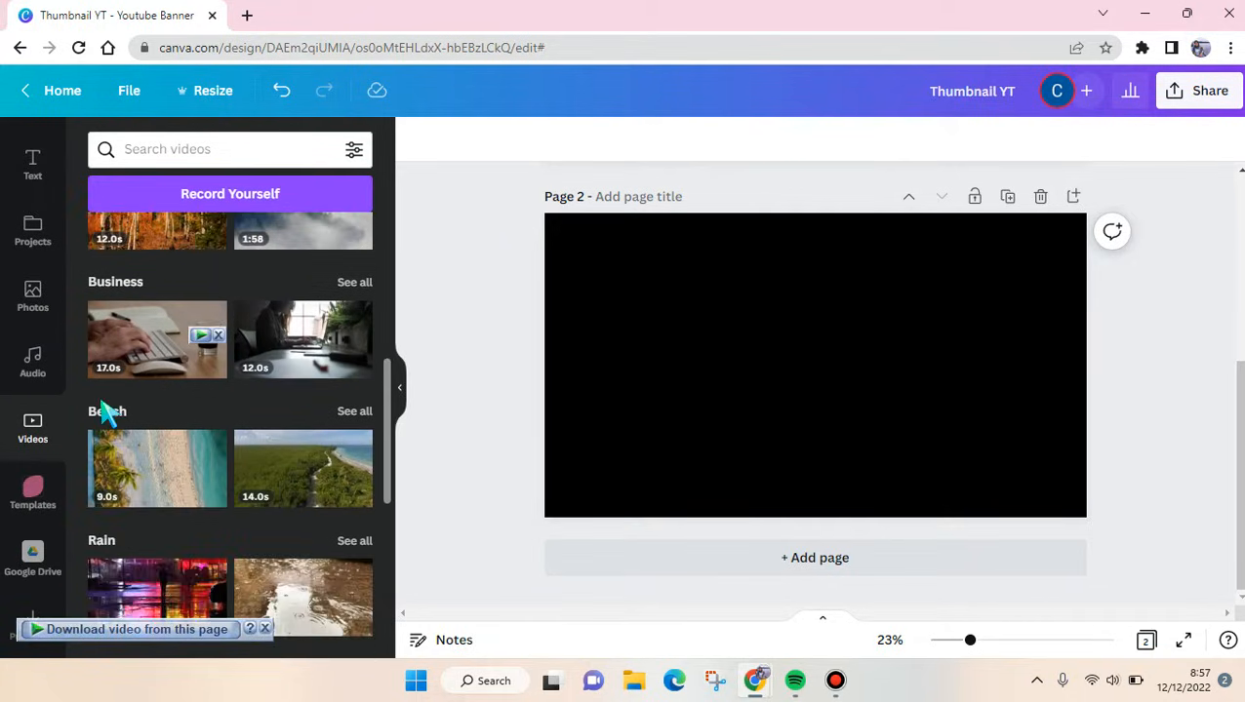
{"action": "scroll", "scroll_direction": "down", "scroll_amount": 3}
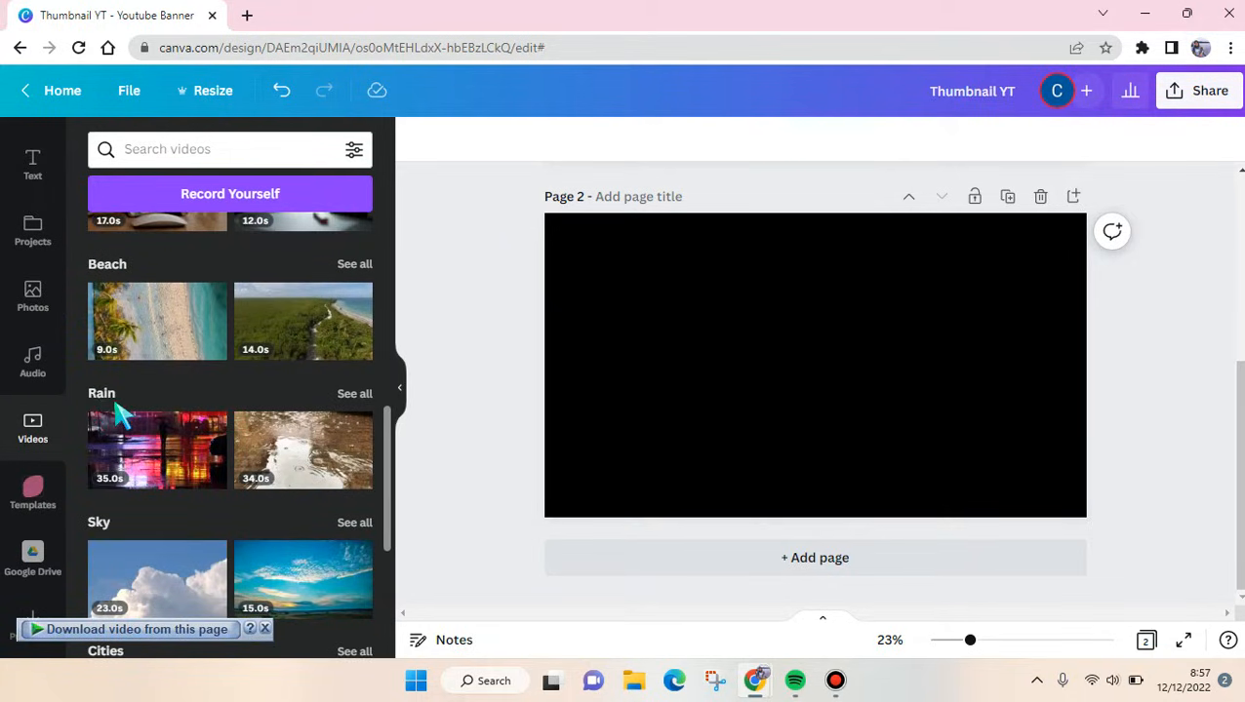
{"action": "mouse_move", "coordinate": [335, 331]}
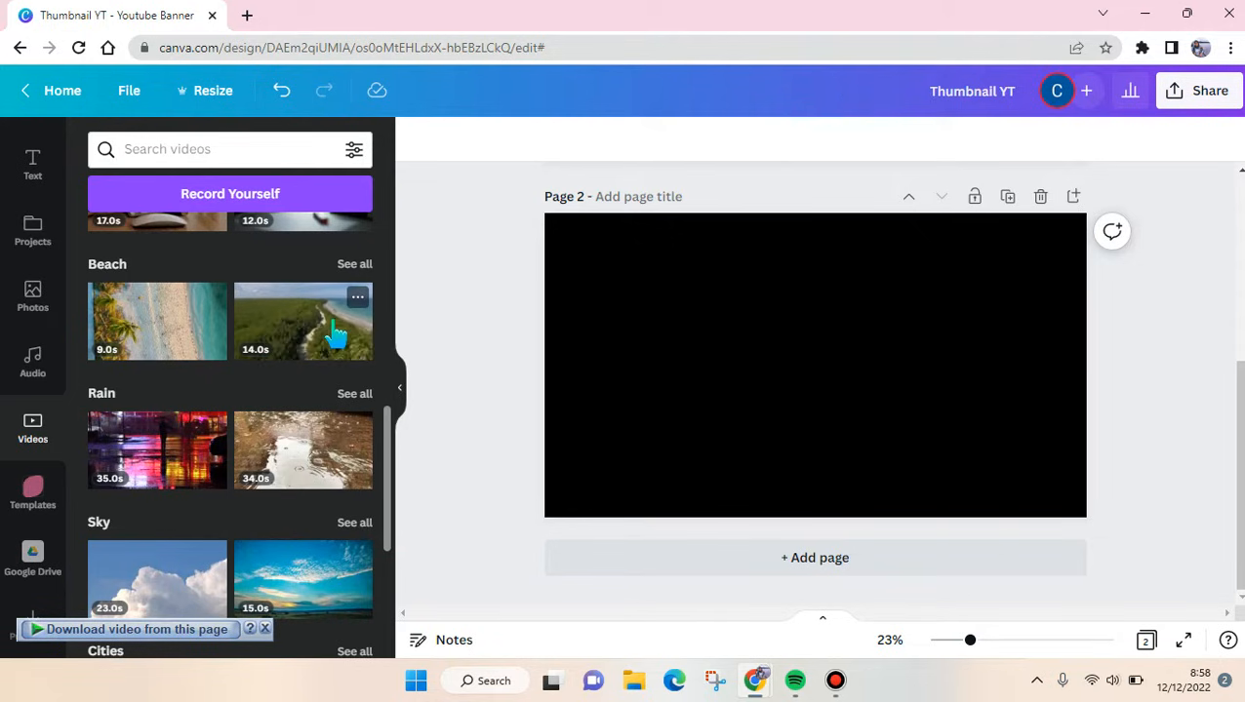
Add the 14.0s beach aerial clip to page 2 as the background and select it
{"action": "left_click", "coordinate": [303, 321]}
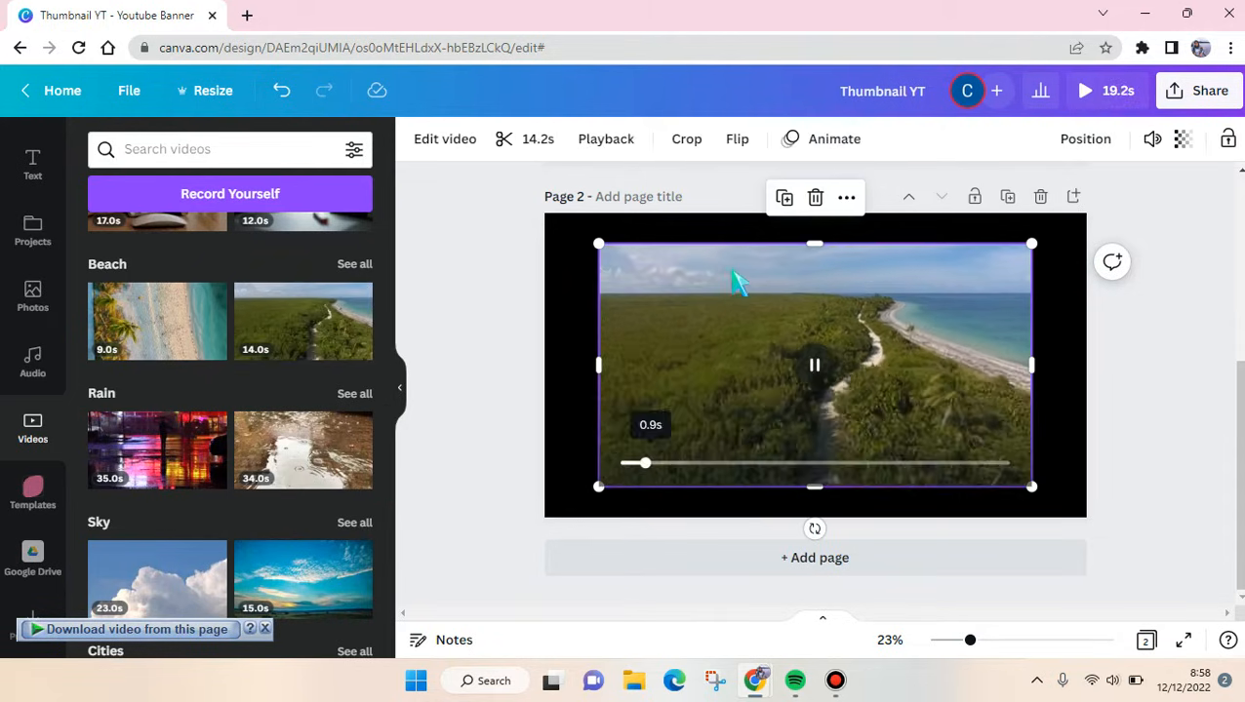
{"action": "left_click", "coordinate": [898, 566]}
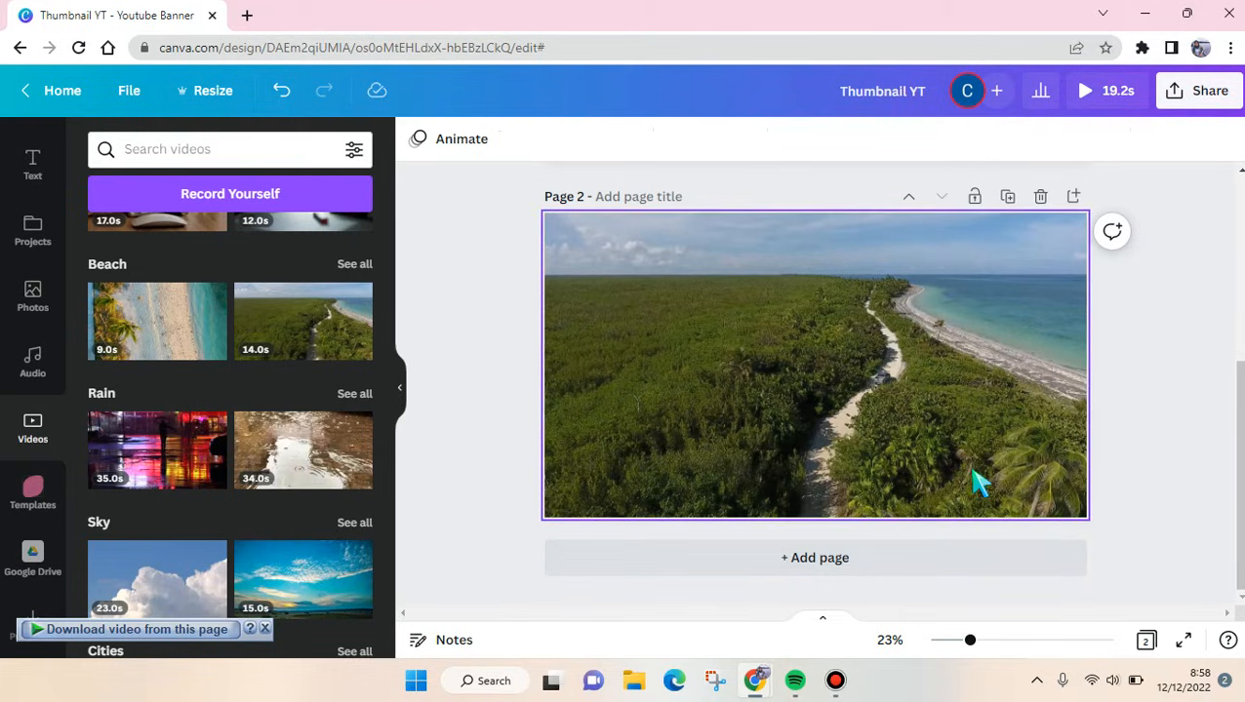
{"action": "left_click", "coordinate": [815, 365]}
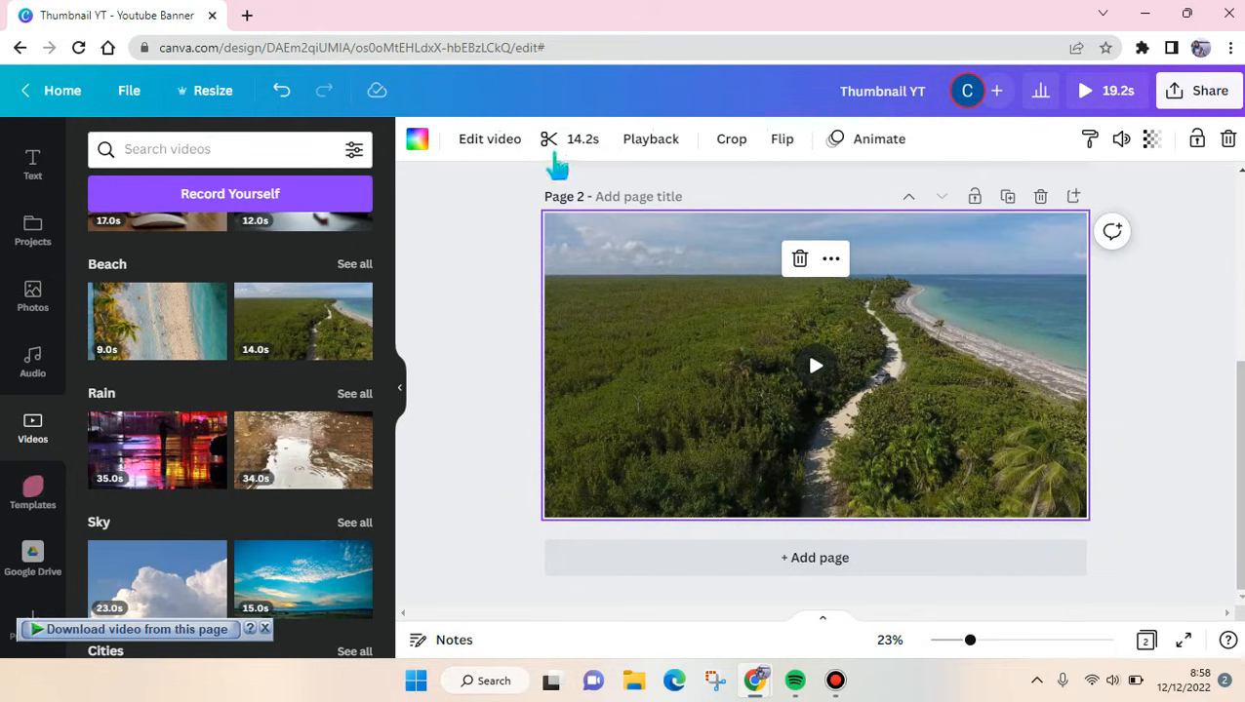
{"action": "mouse_move", "coordinate": [575, 122]}
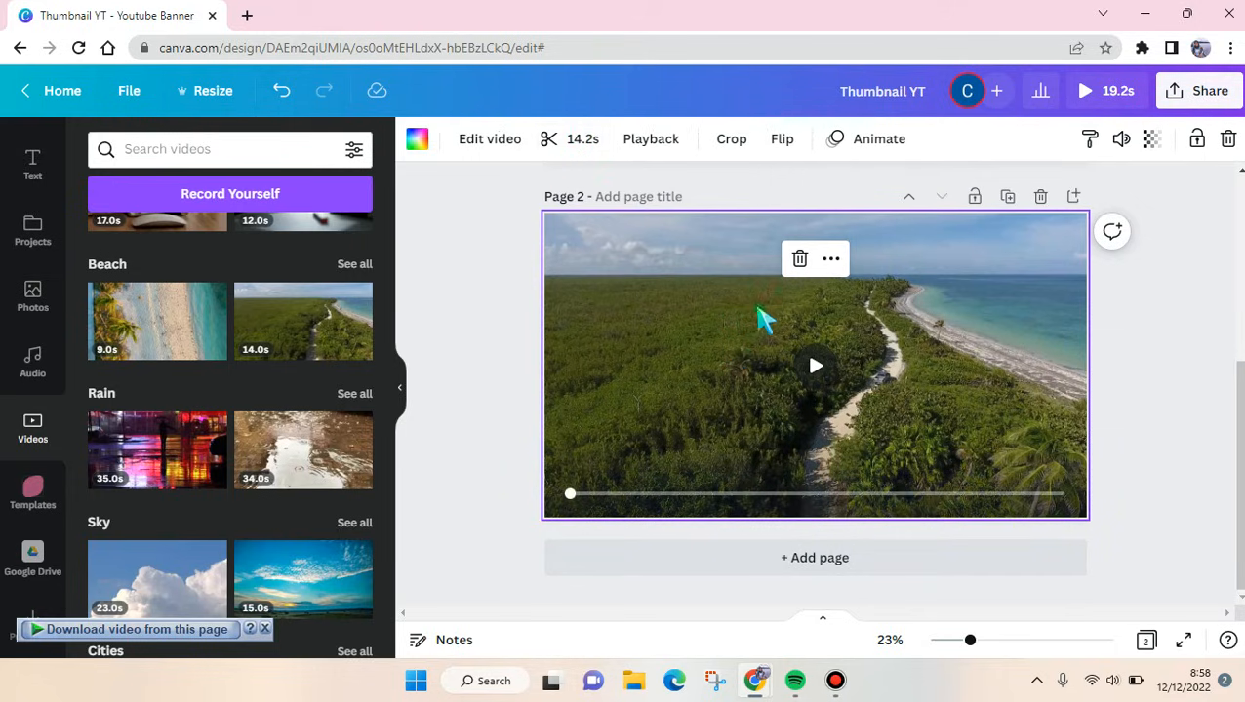
Trim the beach video's end to 11.6s, preview it, then trim its start to 9.4s
{"action": "left_click", "coordinate": [814, 366]}
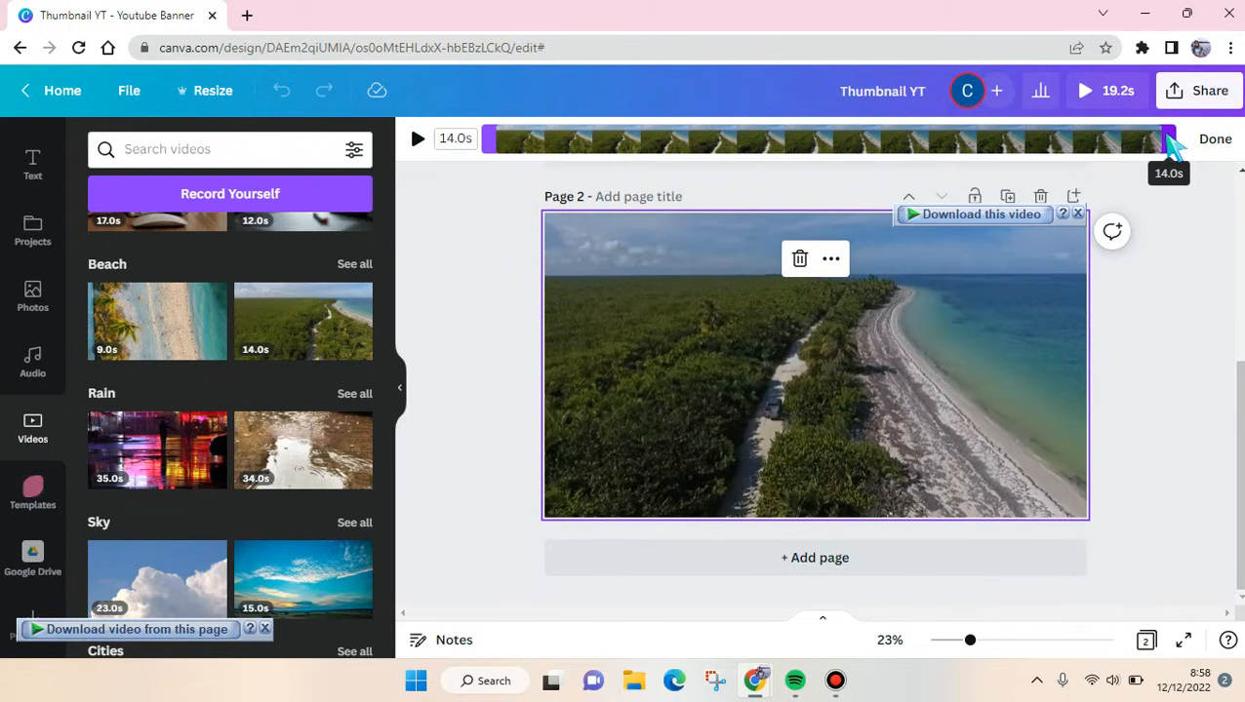
{"action": "left_click_drag", "start_coordinate": [1171, 139], "coordinate": [1104, 139]}
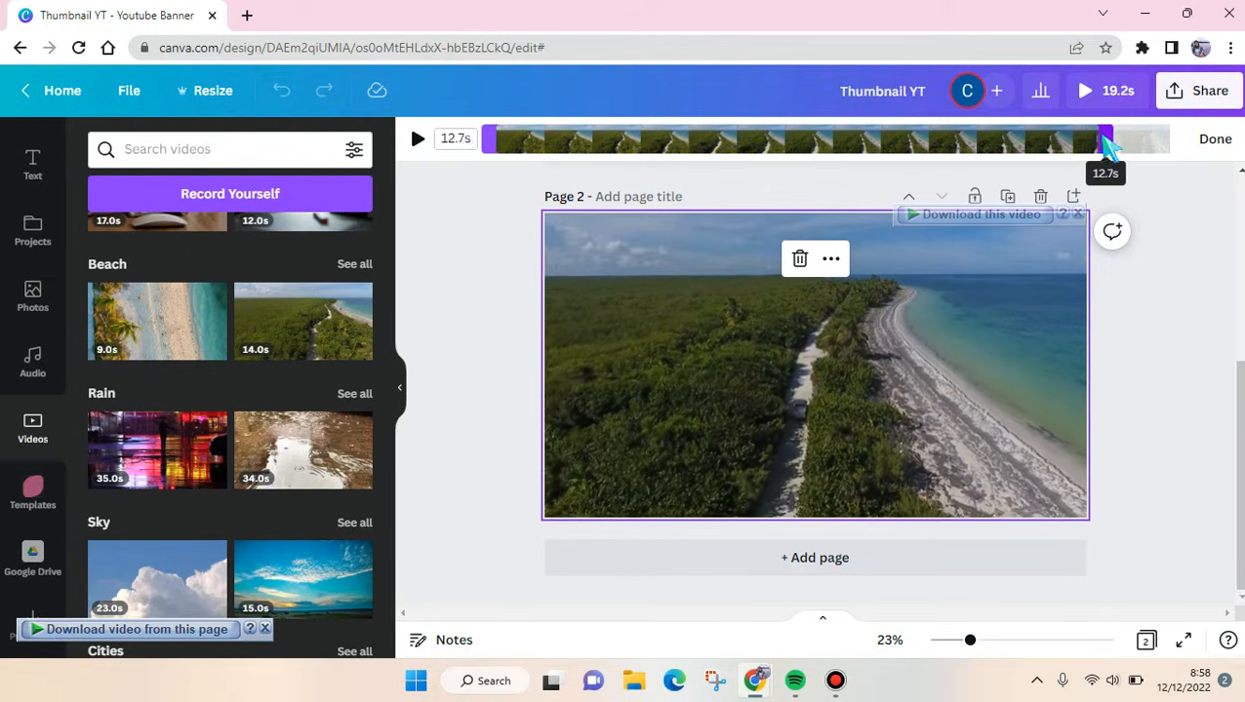
{"action": "left_click_drag", "start_coordinate": [1103, 138], "coordinate": [1048, 138]}
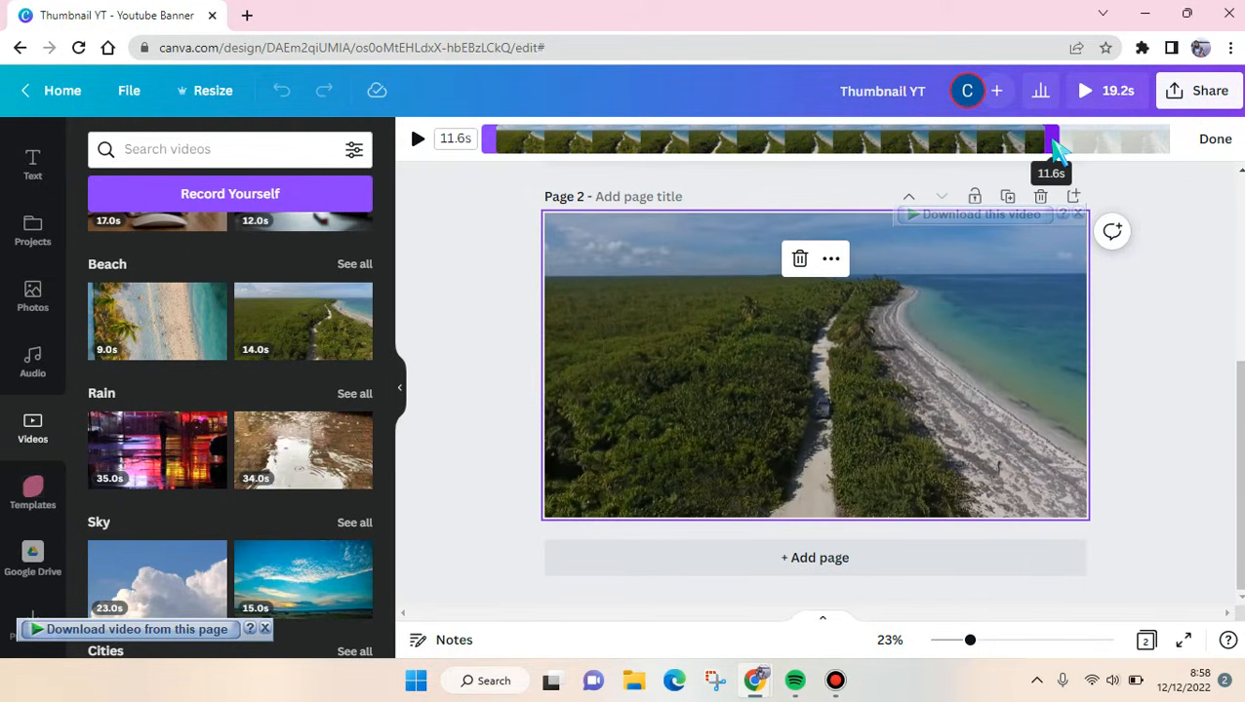
{"action": "left_click", "coordinate": [418, 138]}
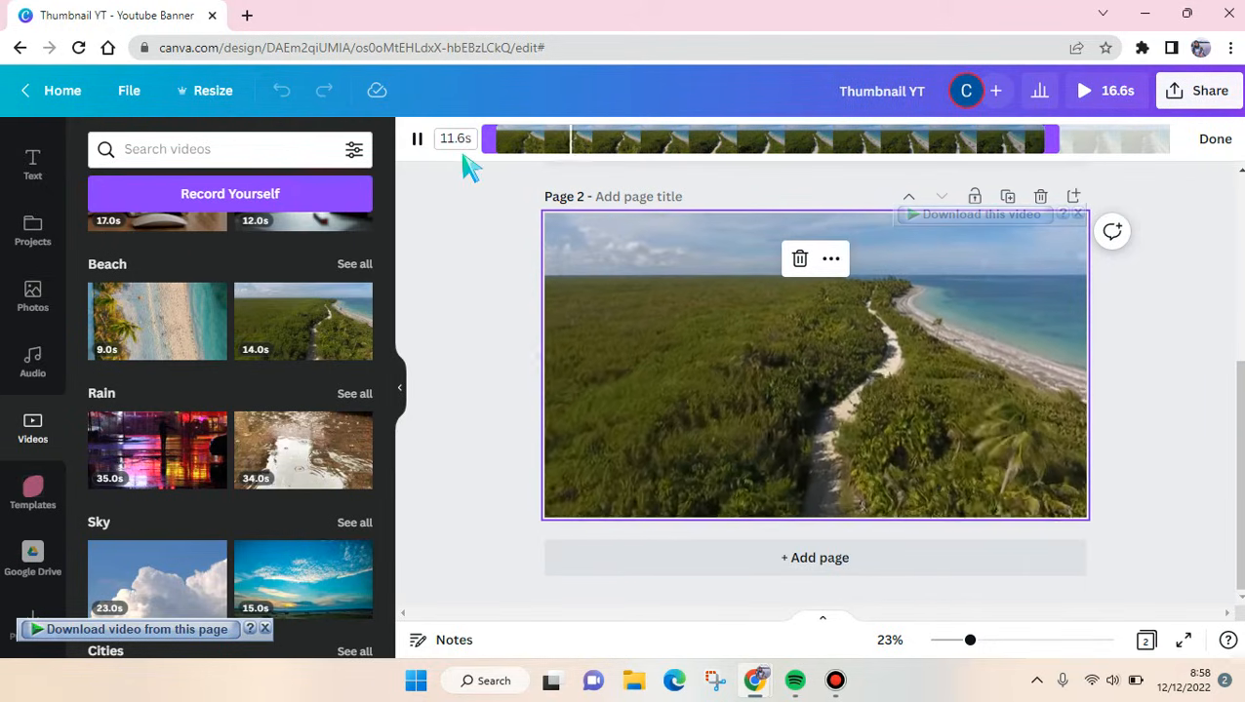
{"action": "left_click", "coordinate": [417, 138]}
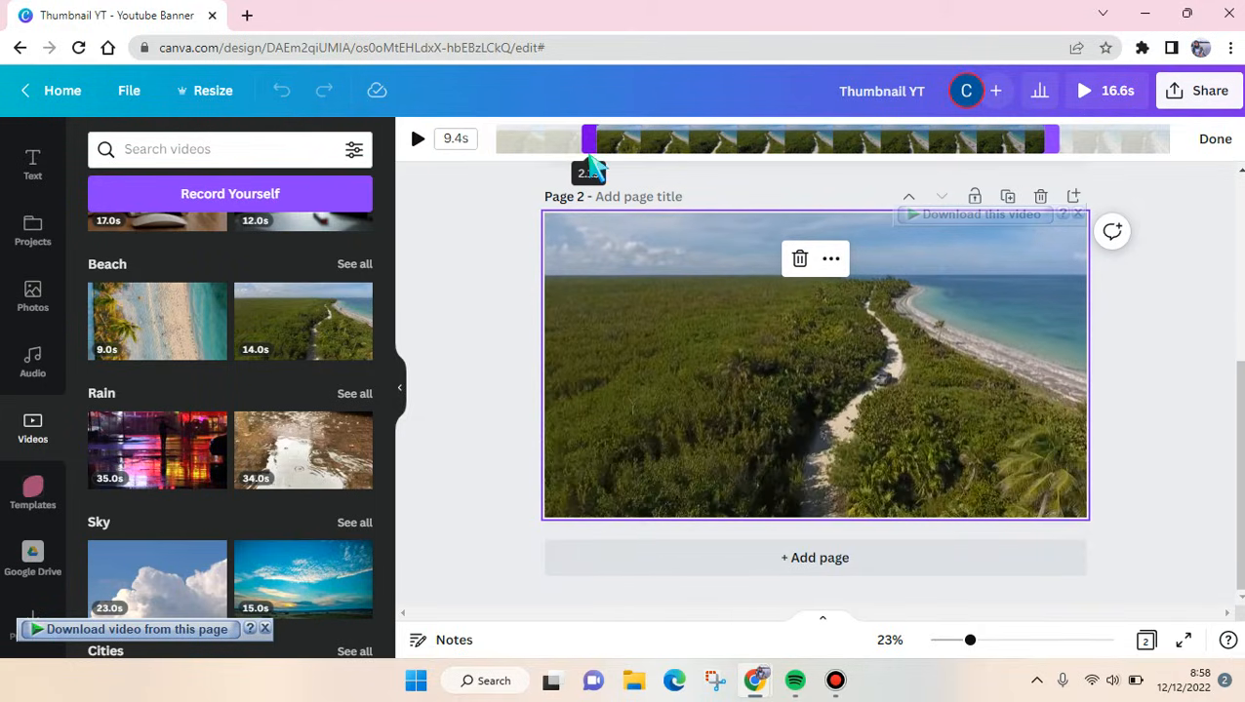
{"action": "left_click", "coordinate": [417, 138]}
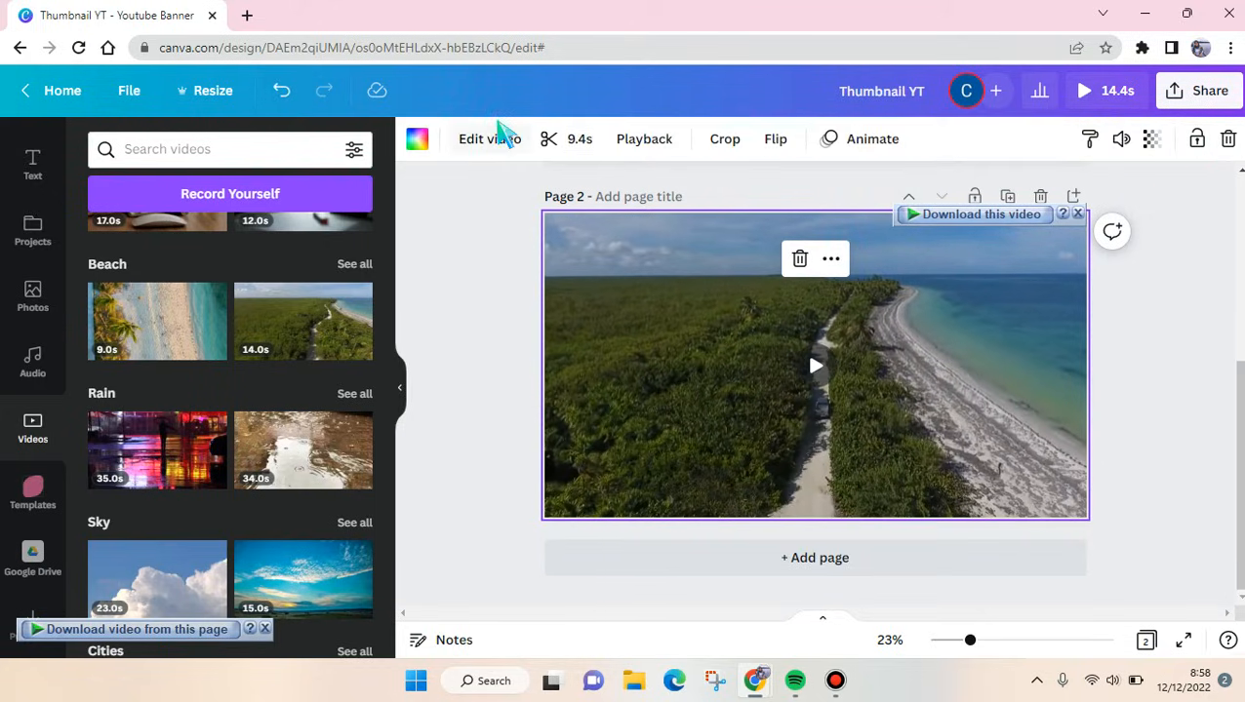
{"action": "mouse_move", "coordinate": [485, 259]}
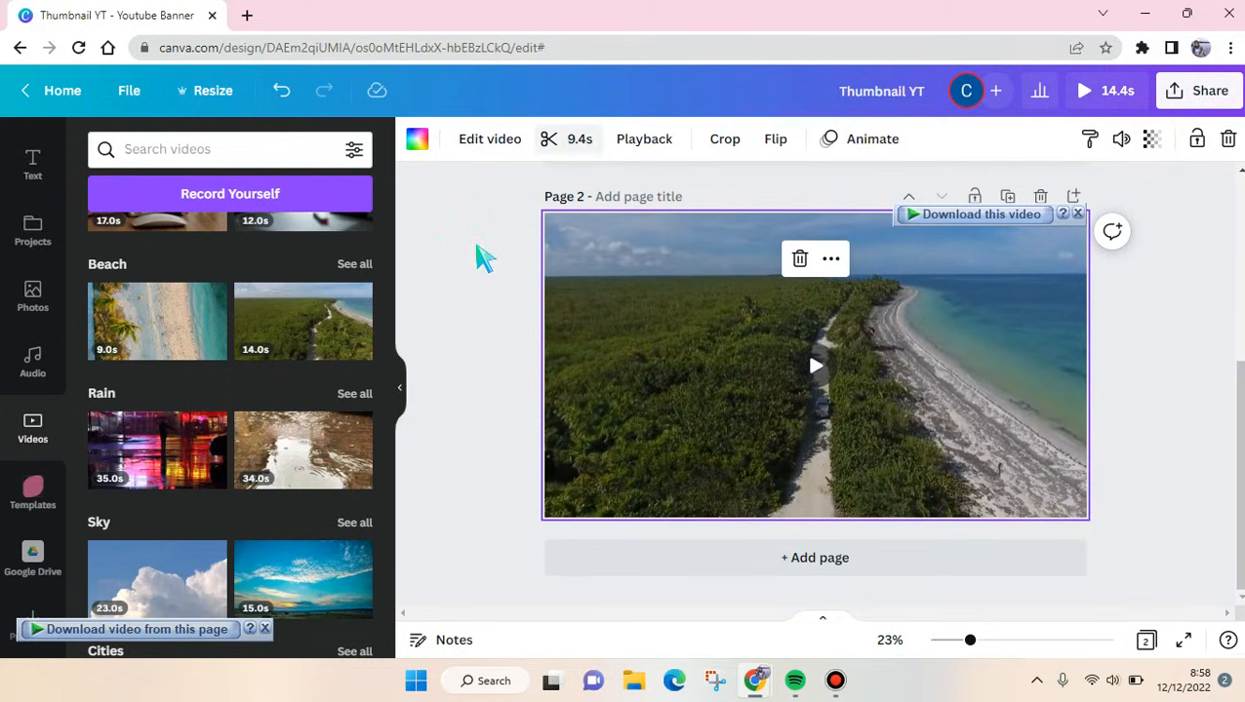
{"action": "left_click", "coordinate": [486, 257]}
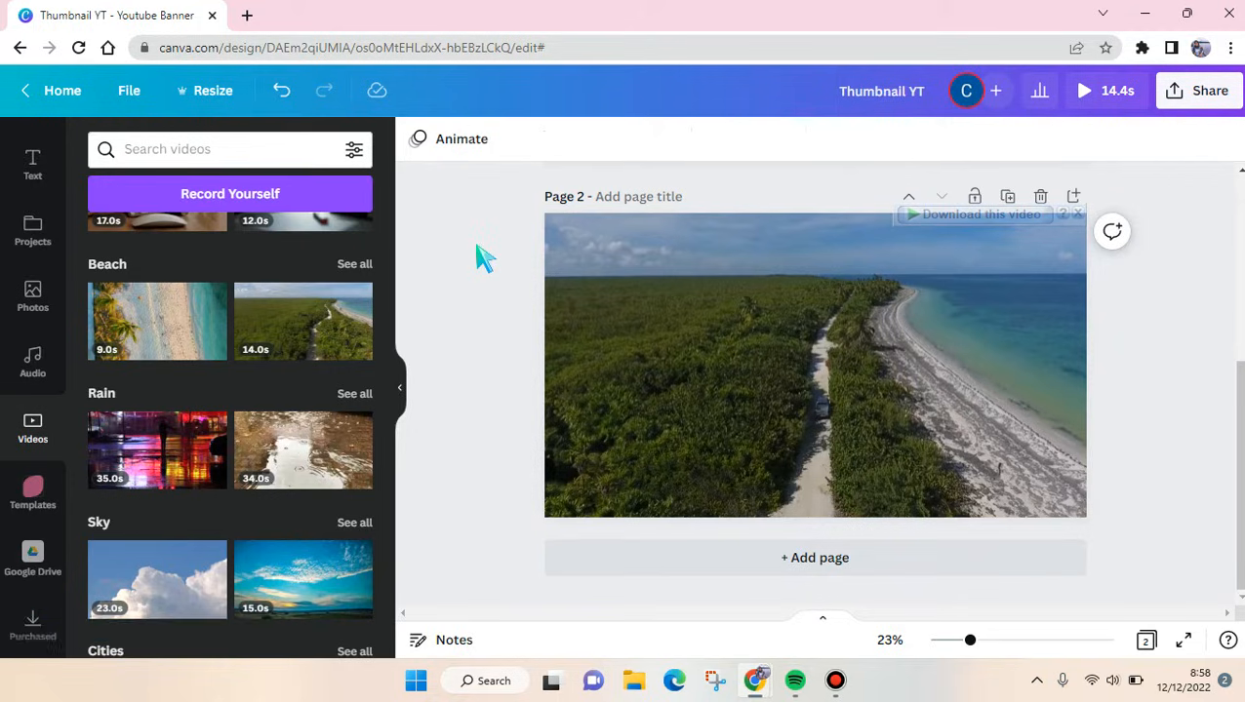